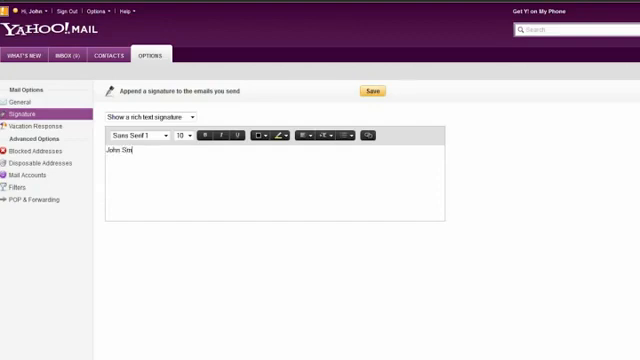
Step: Write the signature name John Smith and begin a second line of text beneath it
text(ith)
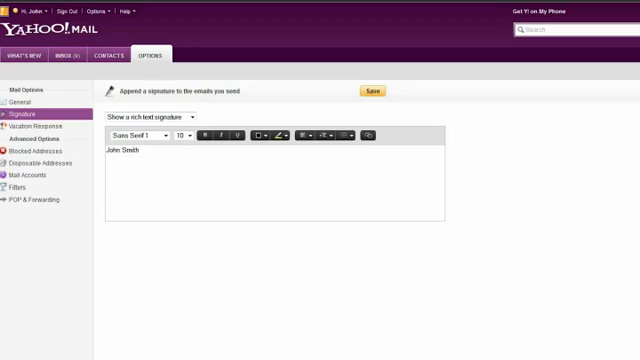
text(F)
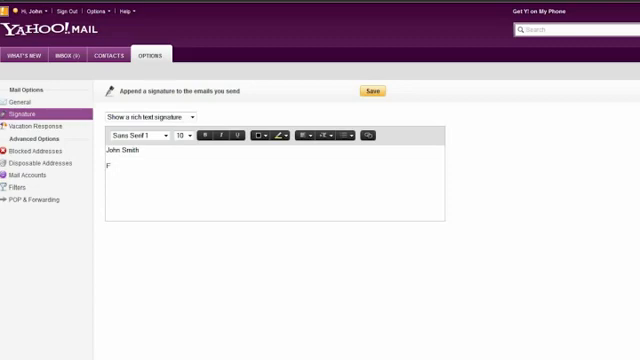
text(Ac)
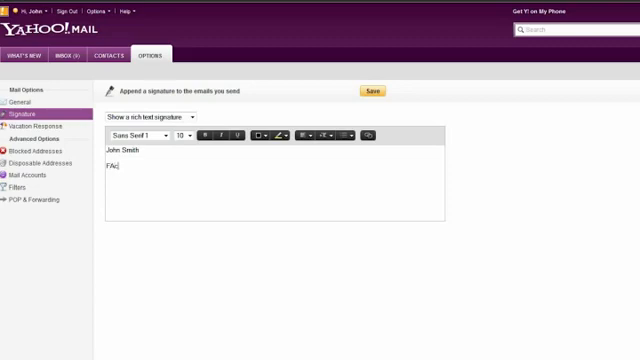
text(e)
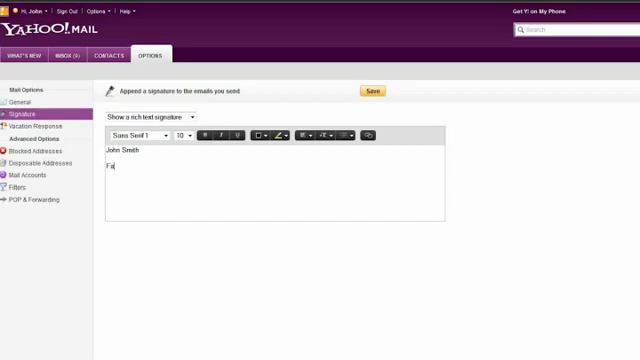
text(ce)
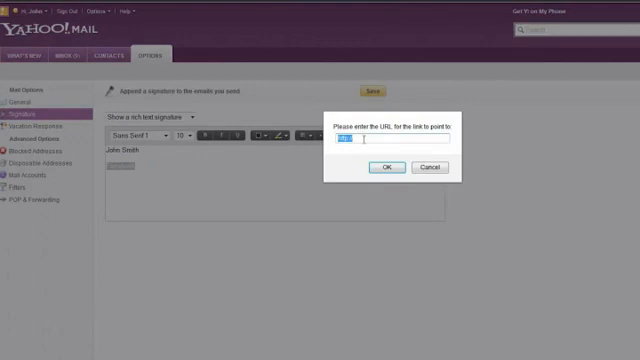
text(http://)
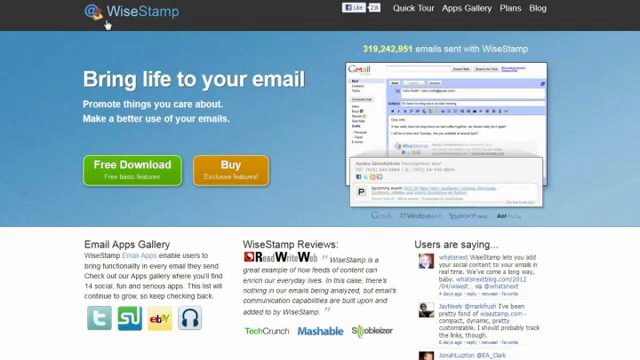
mouse_move(62, 164)
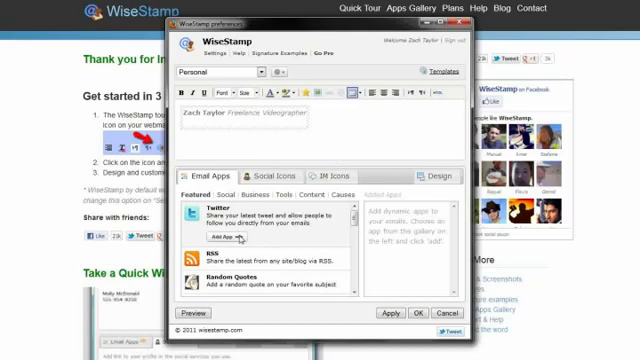
Step: Start adding the Twitter latest-tweet app from the Email Apps list
click(226, 236)
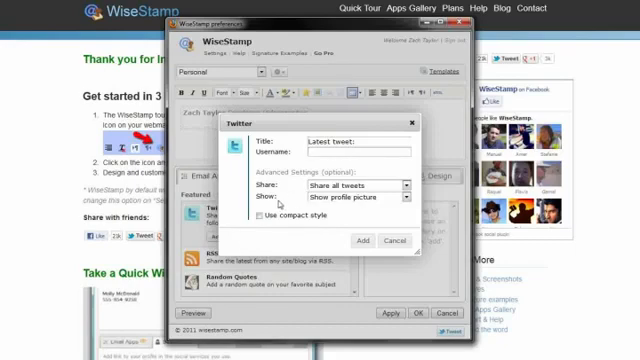
Step: Add a Twitter app titled Latest tweet with the username, in compact style
text(onlikedonkeyko)
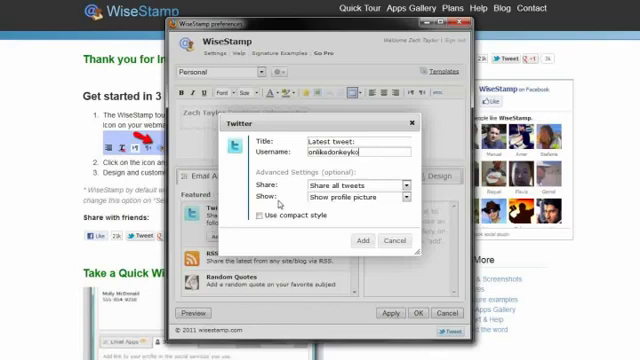
text(n)
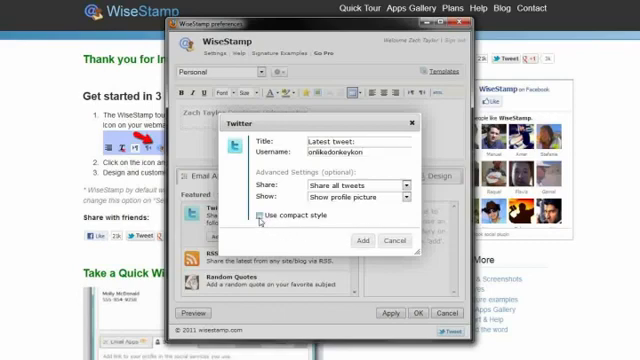
click(256, 218)
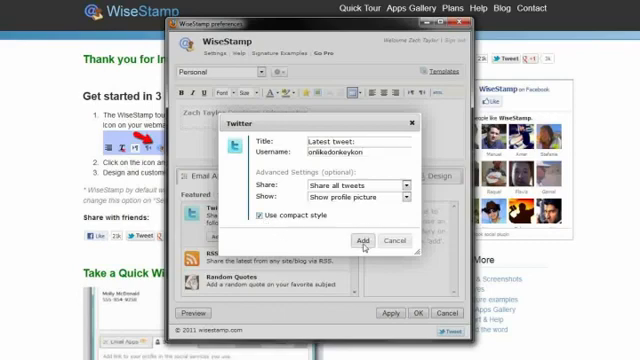
click(364, 240)
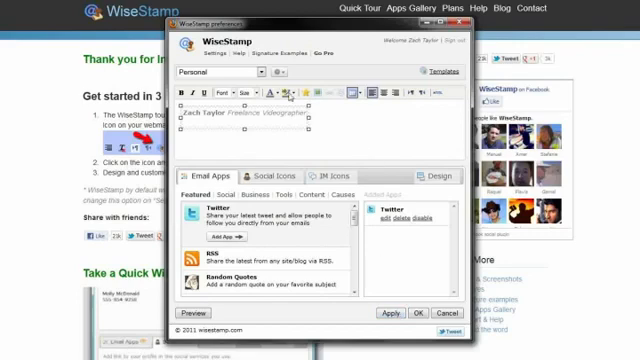
mouse_move(448, 312)
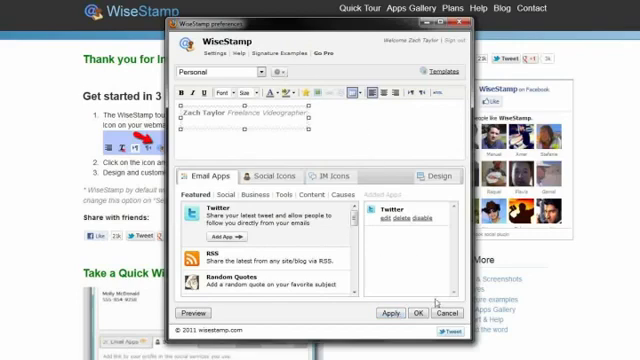